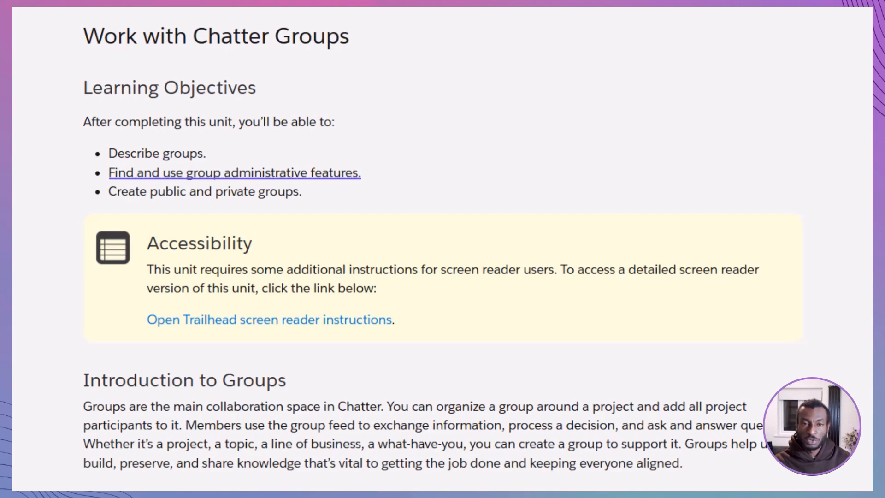
mouse_move(205, 192)
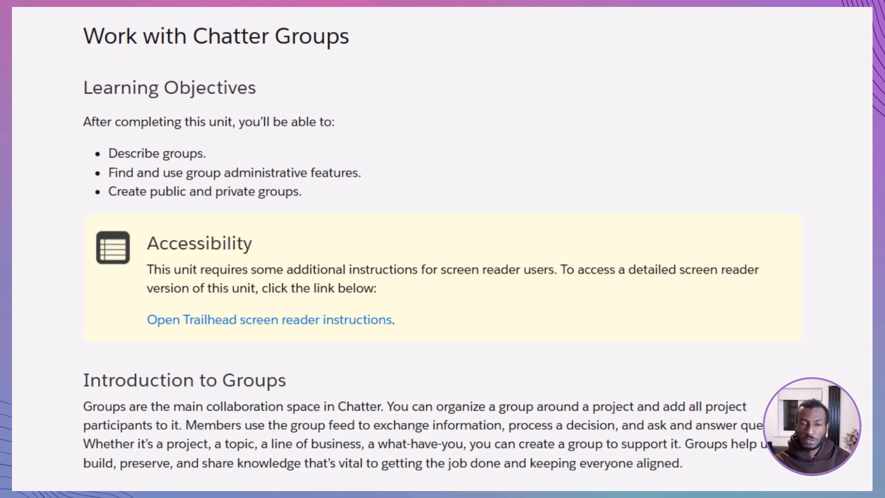
Scroll through the Work with Chatter Groups unit introduction
scroll(down, 3)
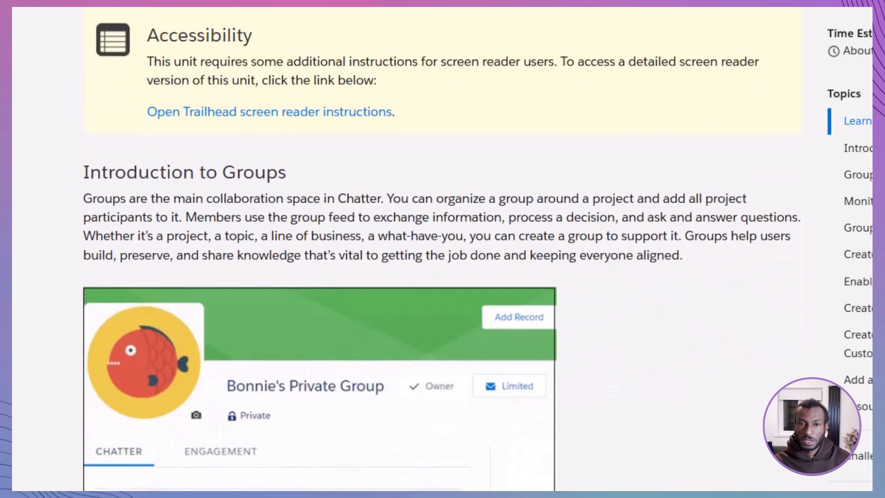
scroll(down, 3)
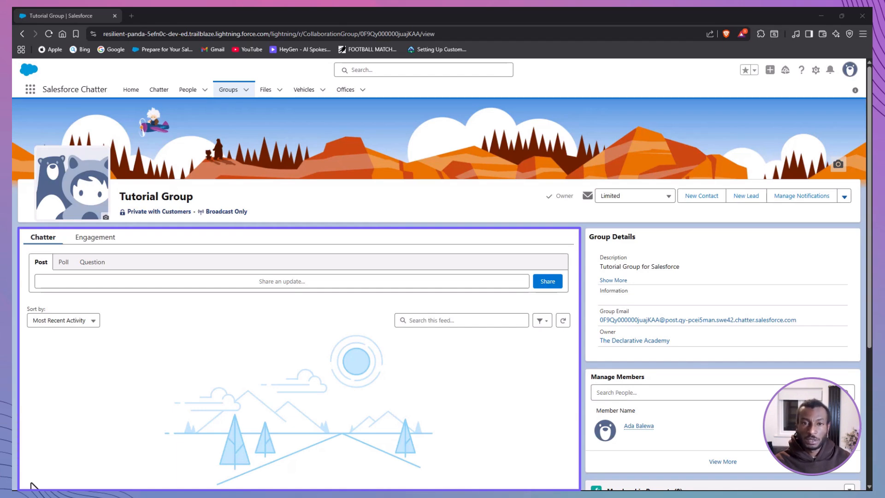
mouse_move(99, 255)
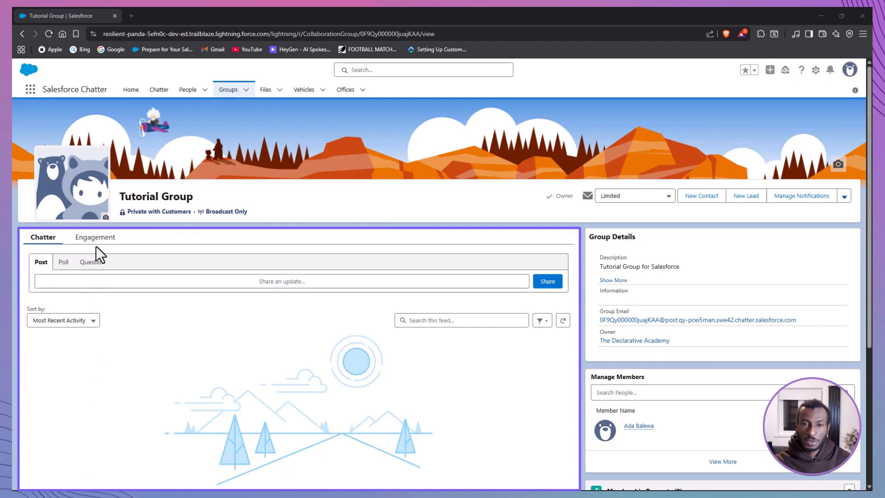
View the Tutorial Group's Engagement tab and scroll through its charts
click(94, 237)
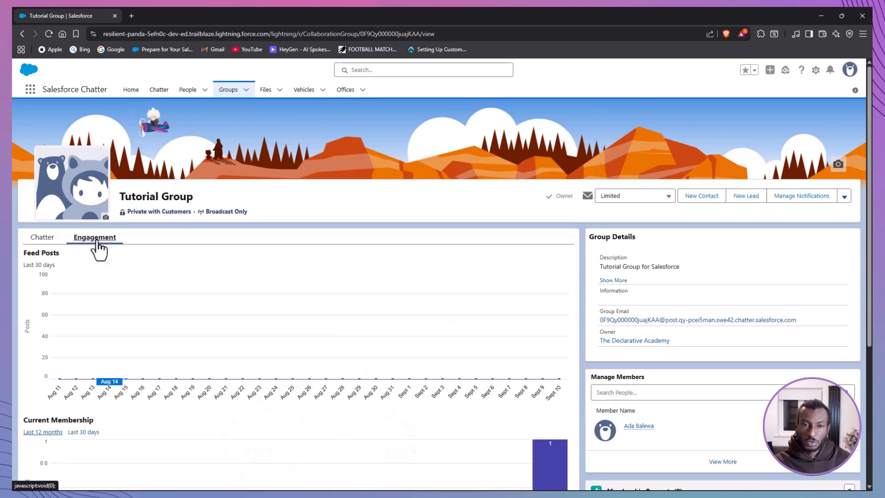
scroll(down, 3)
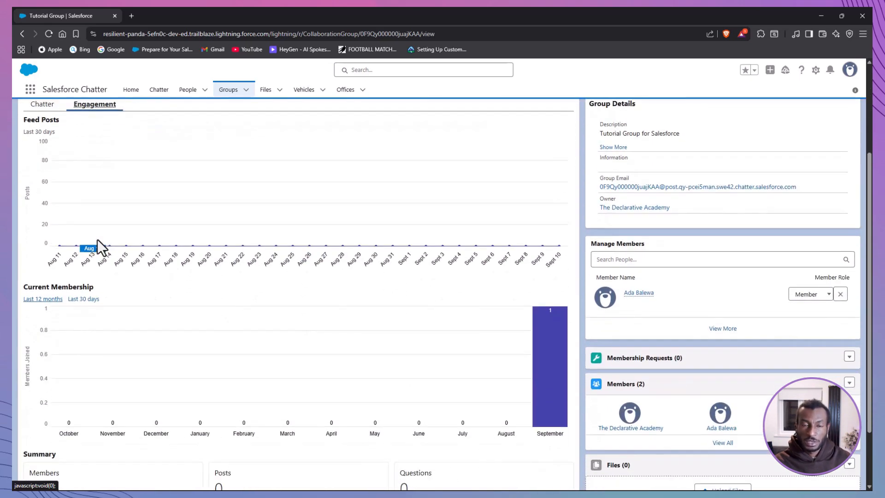
scroll(down, 3)
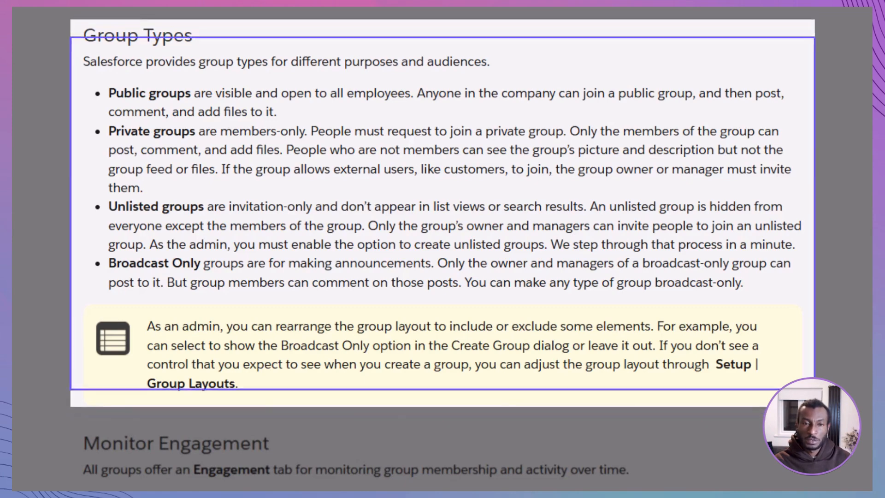
click(440, 102)
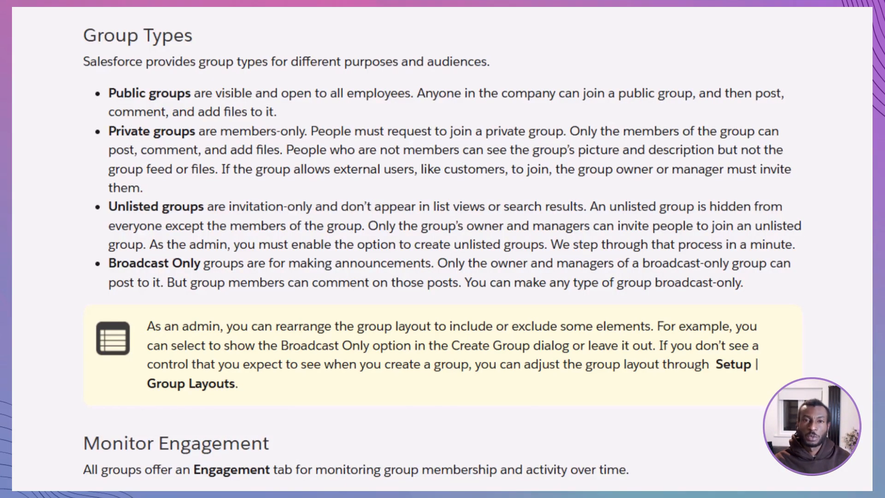
scroll(down, 3)
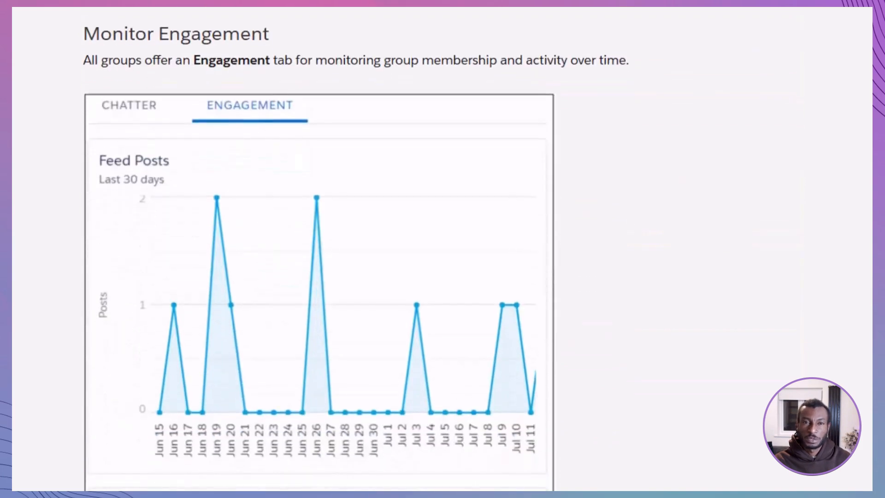
scroll(down, 3)
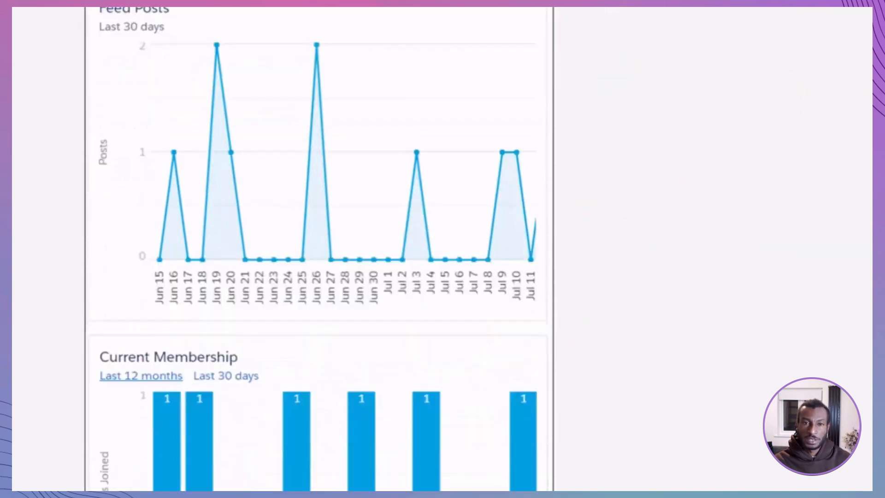
scroll(down, 3)
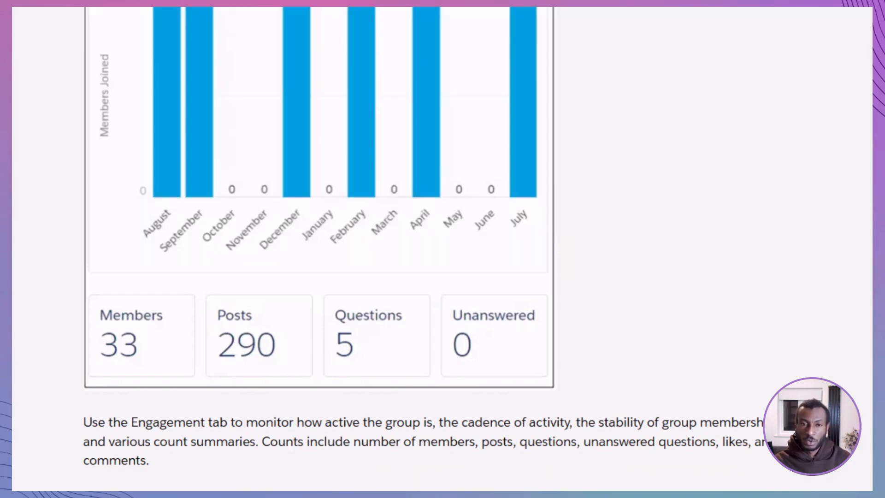
scroll(down, 3)
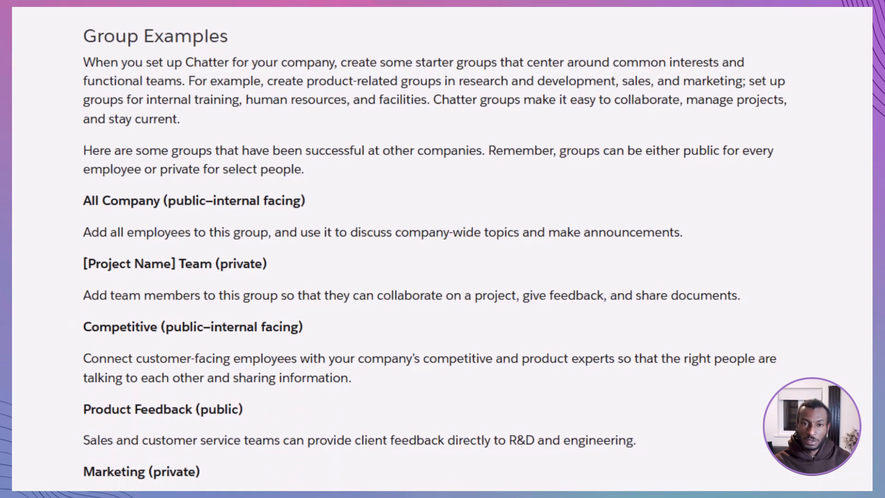
scroll(down, 3)
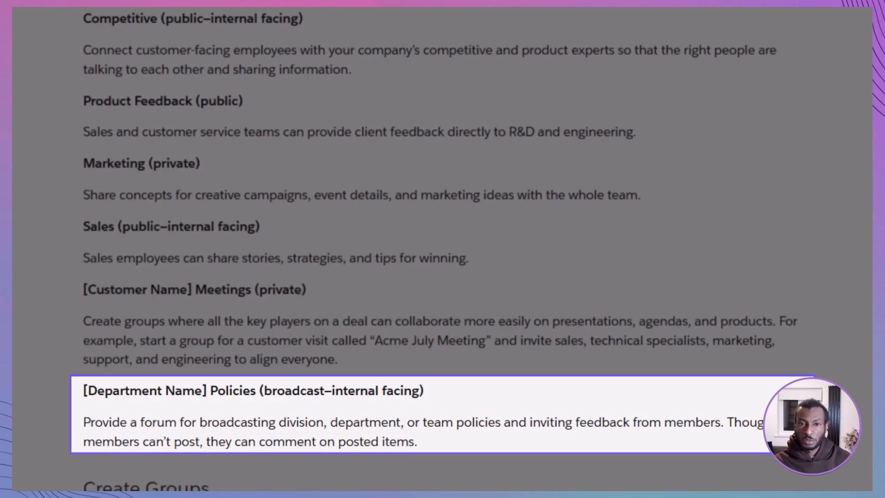
scroll(down, 3)
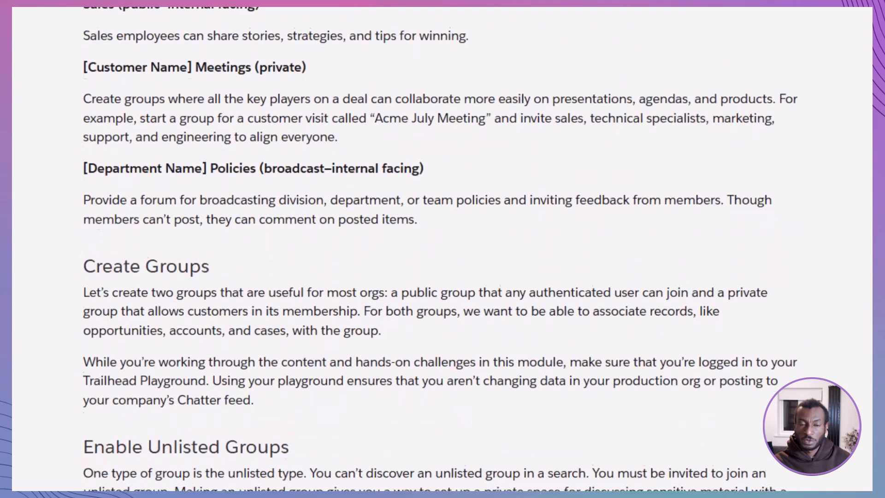
scroll(down, 3)
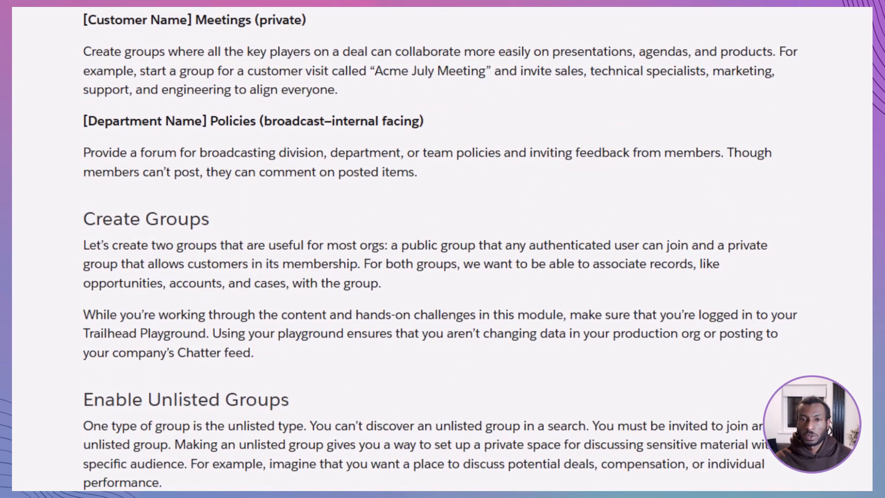
scroll(down, 3)
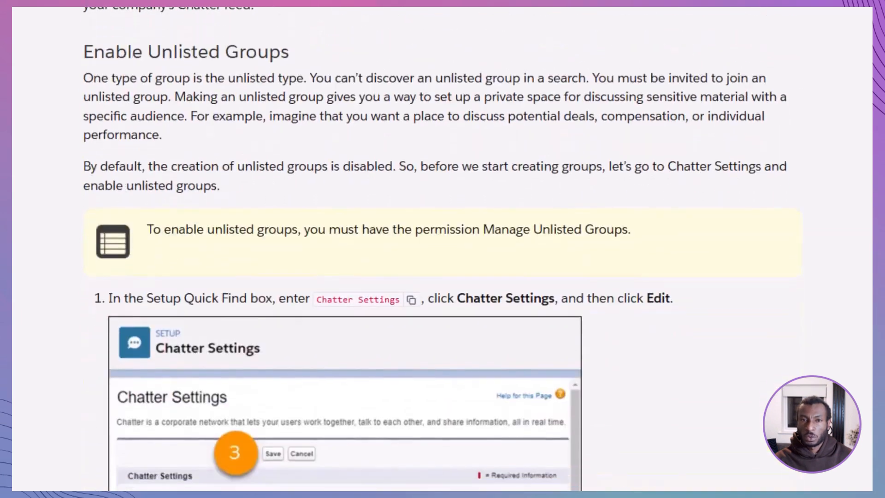
Find and open Chatter Settings from Setup Quick Find
click(194, 17)
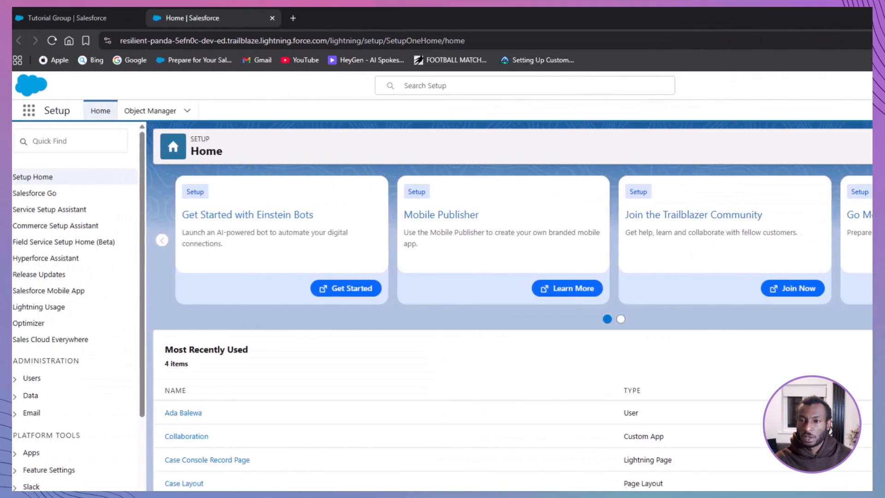
text(Chatter setti)
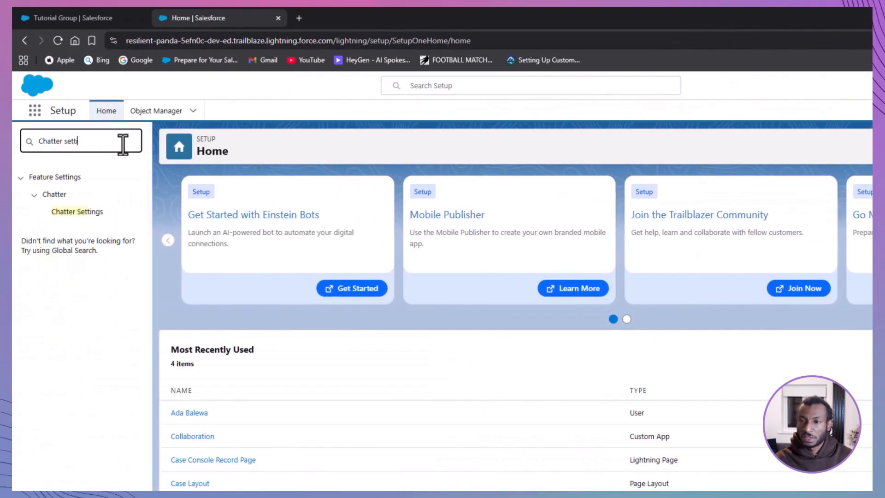
click(77, 212)
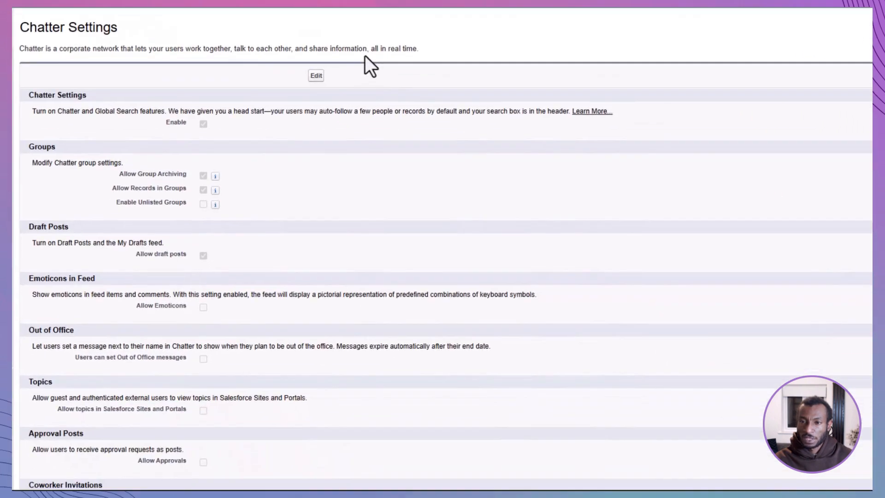
Edit Chatter Settings to enable unlisted groups, acknowledge the code warning, and save
click(316, 75)
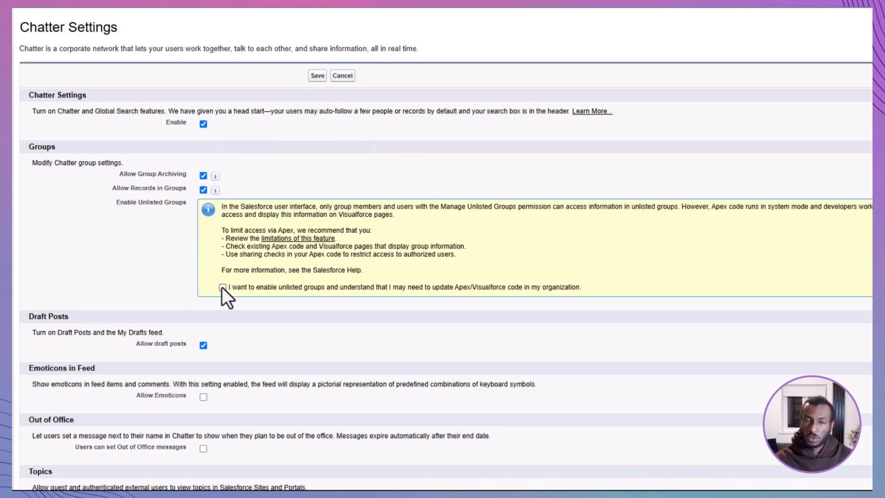
click(222, 289)
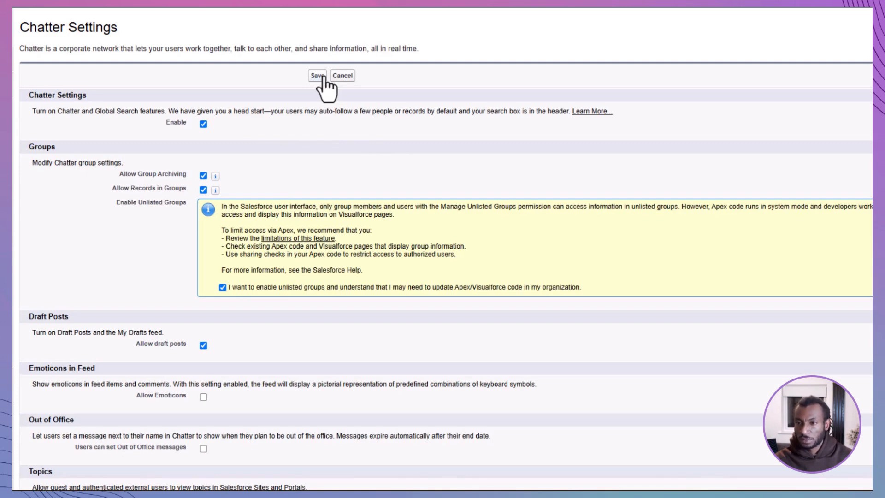
click(316, 75)
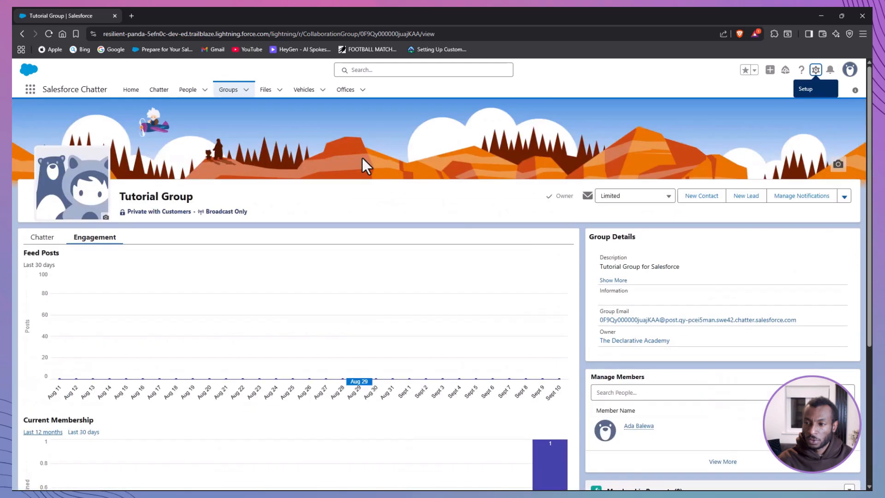
Go to the Groups list, dismiss the survey, and start a new group
click(228, 90)
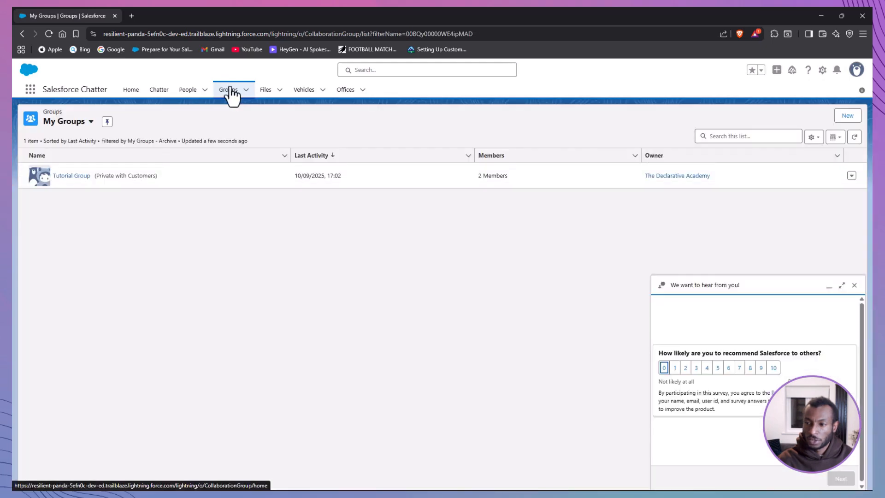
click(853, 285)
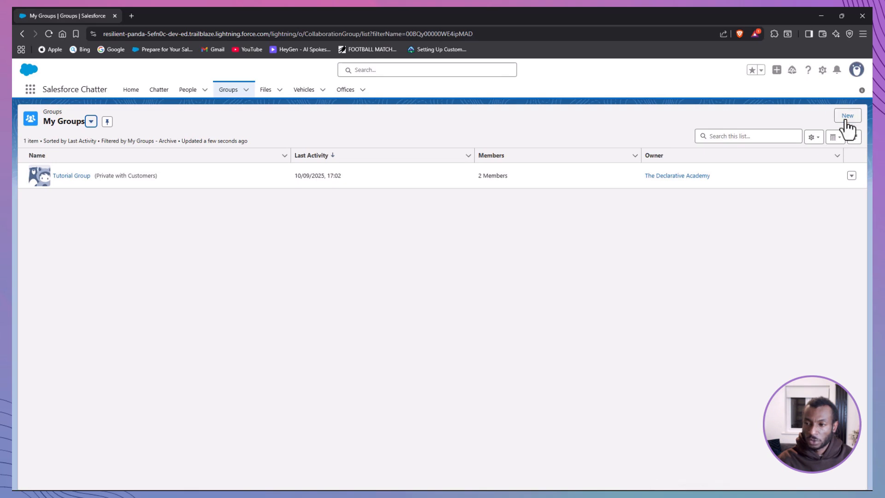
click(847, 115)
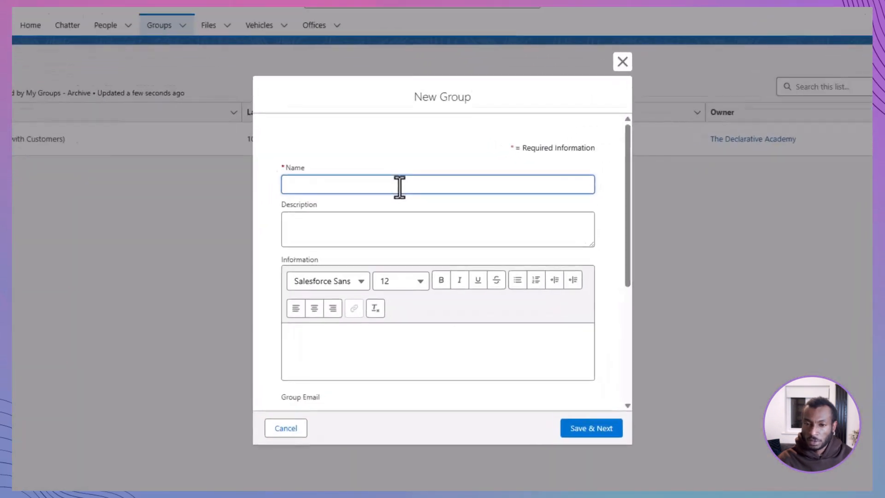
Name the group 'Volunter Ce...' with a description about employees sharing volunteer opportunities and experiences
text(Volunter Central)
click(437, 230)
text(An ope)
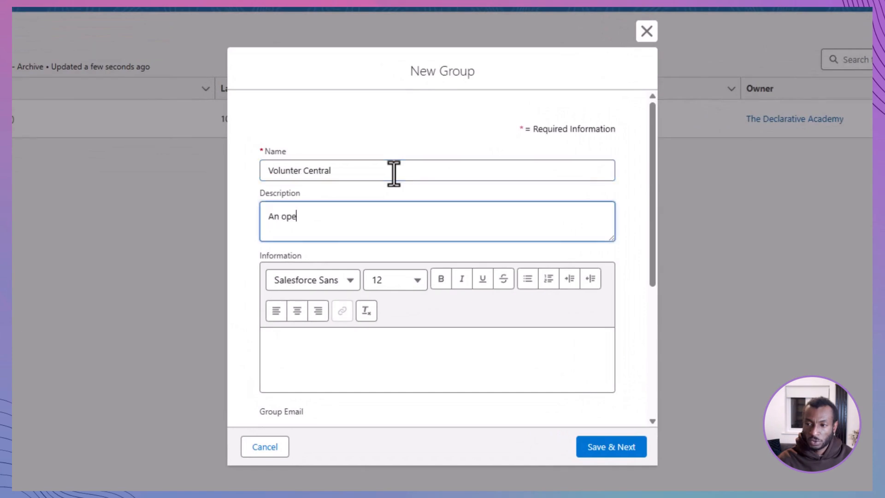
text(n group for employ)
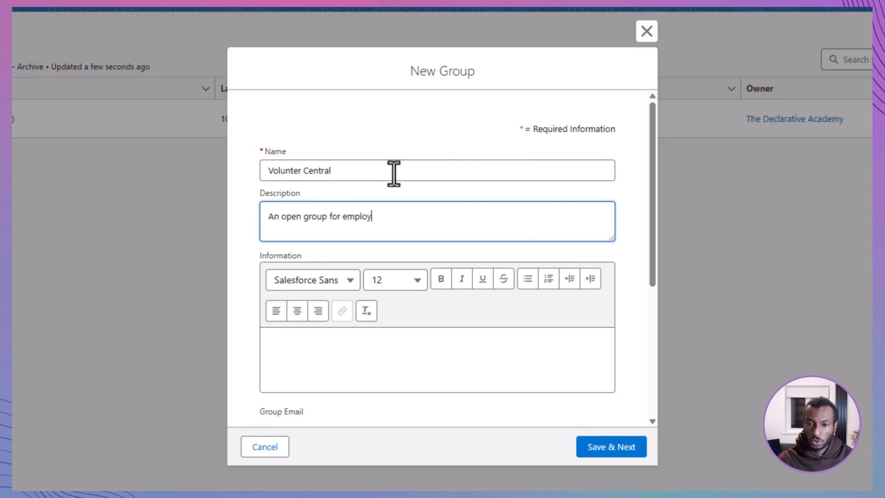
text(ees to share volunteer)
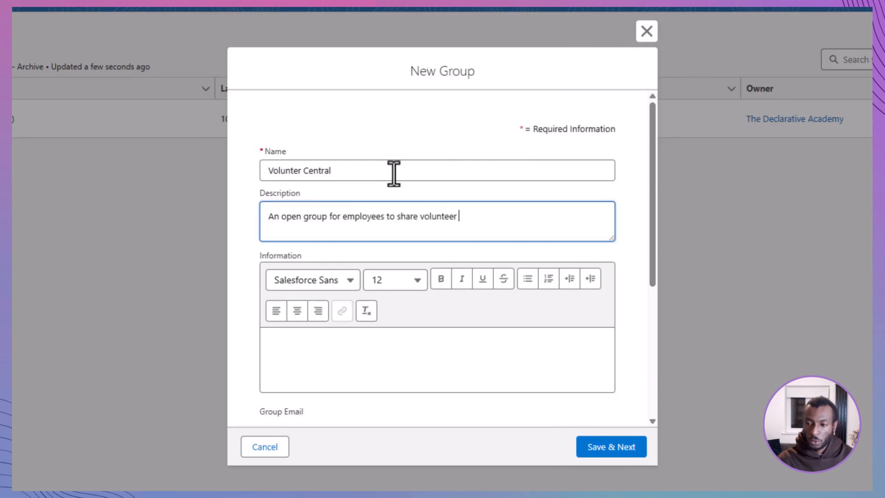
text(opportuities)
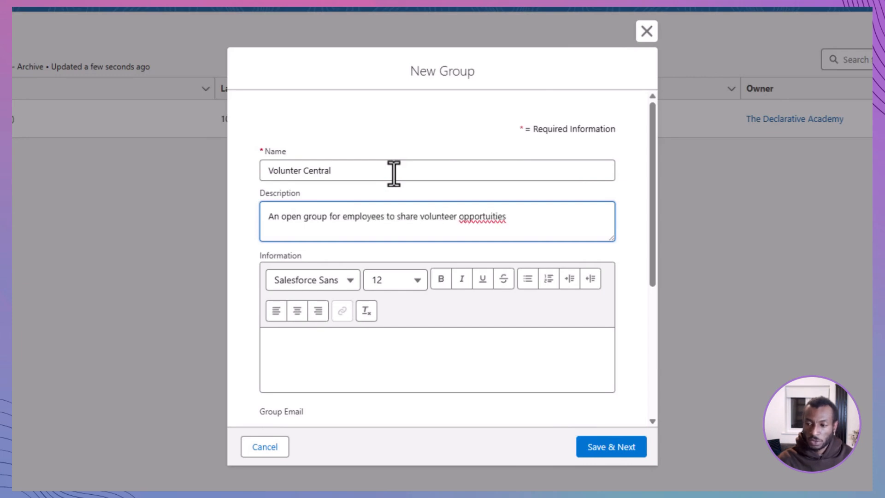
text(opportunities an)
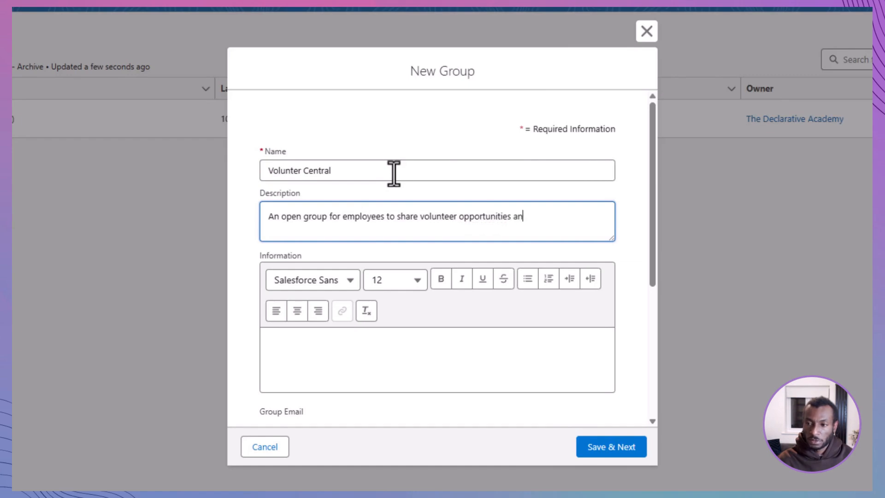
text(d experiences)
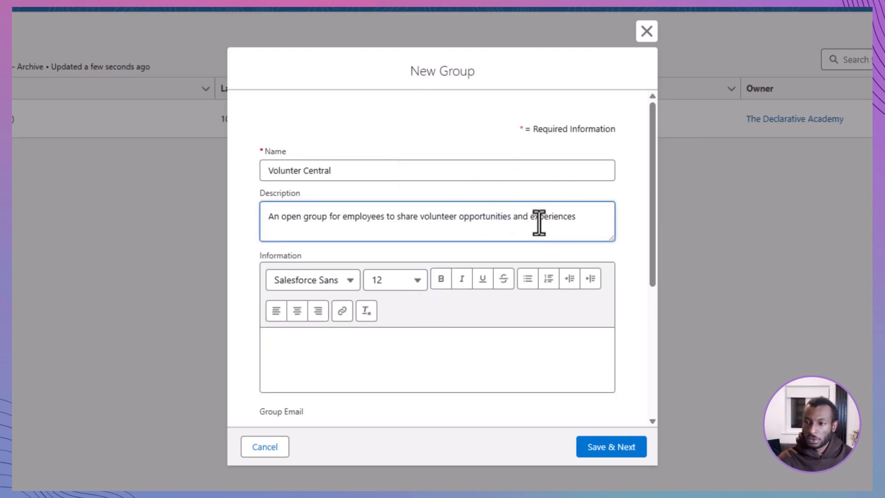
Set the group's Access Type to Public and save the details to continue
scroll(down, 3)
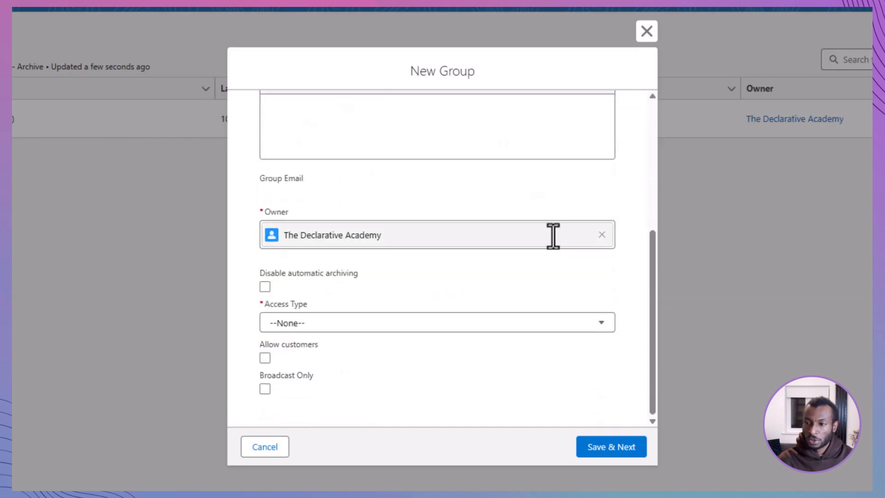
mouse_move(603, 270)
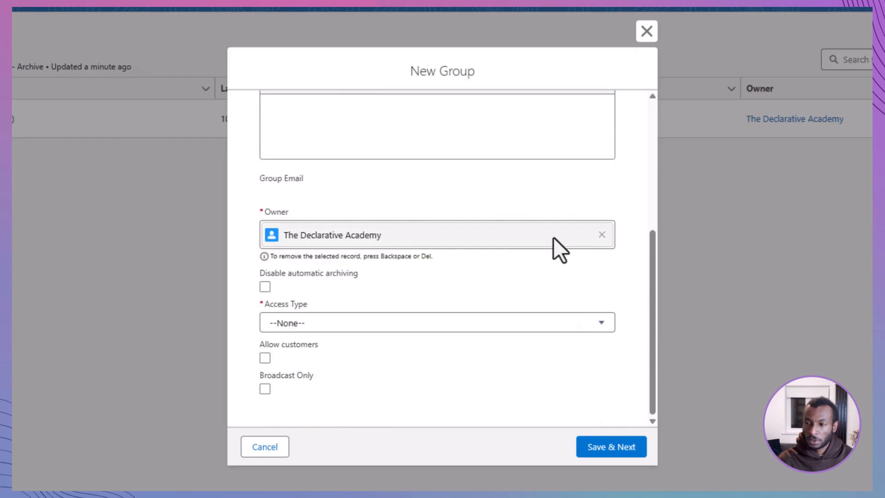
click(437, 322)
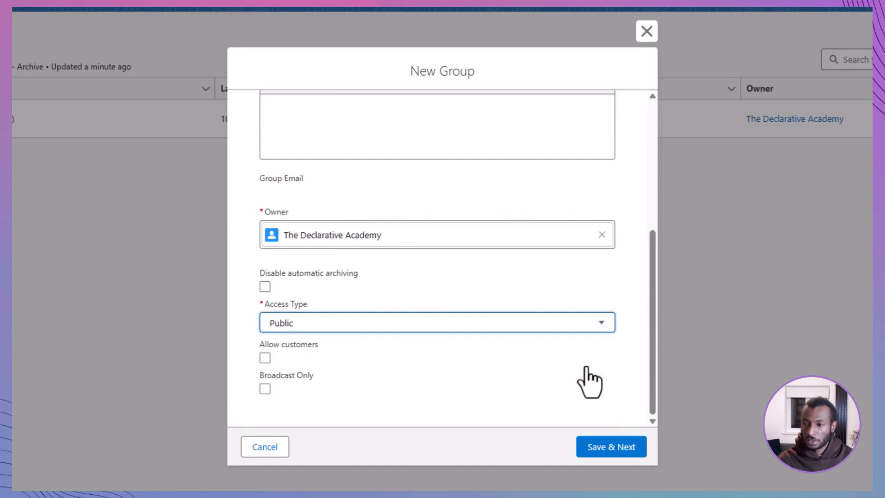
click(611, 446)
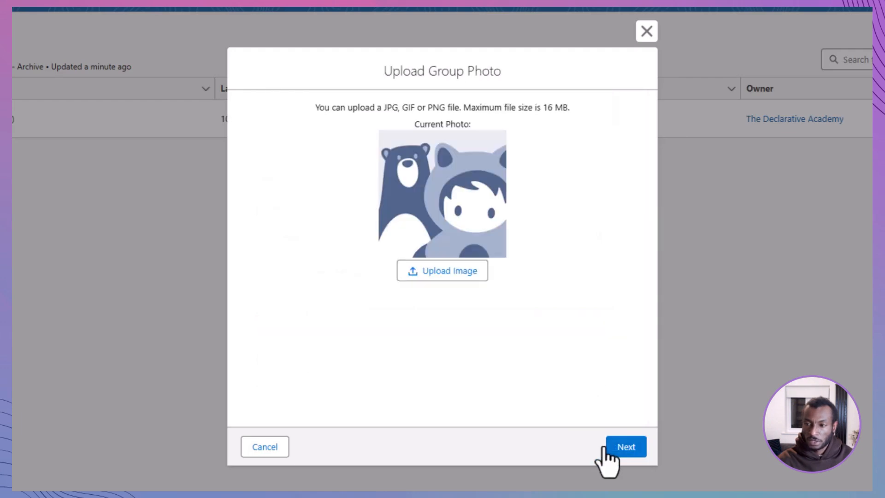
Skip the photo and member steps so the Volunter Central public group page shows
click(625, 446)
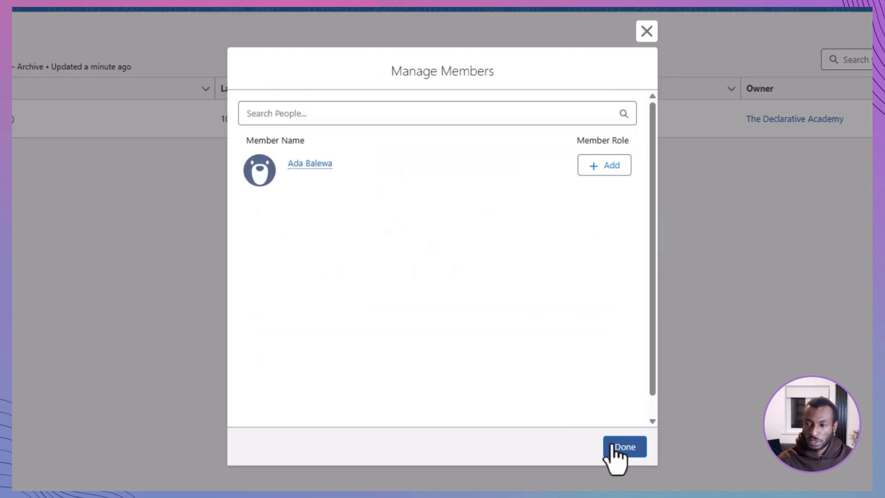
click(624, 446)
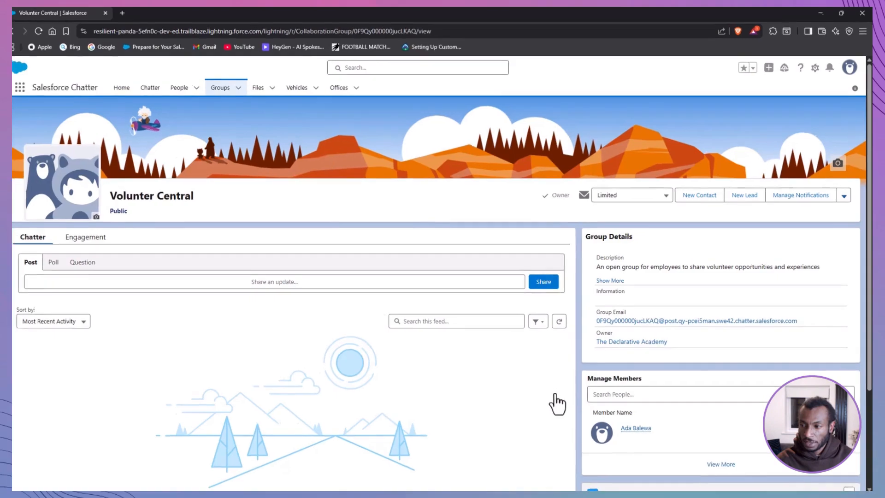
click(844, 194)
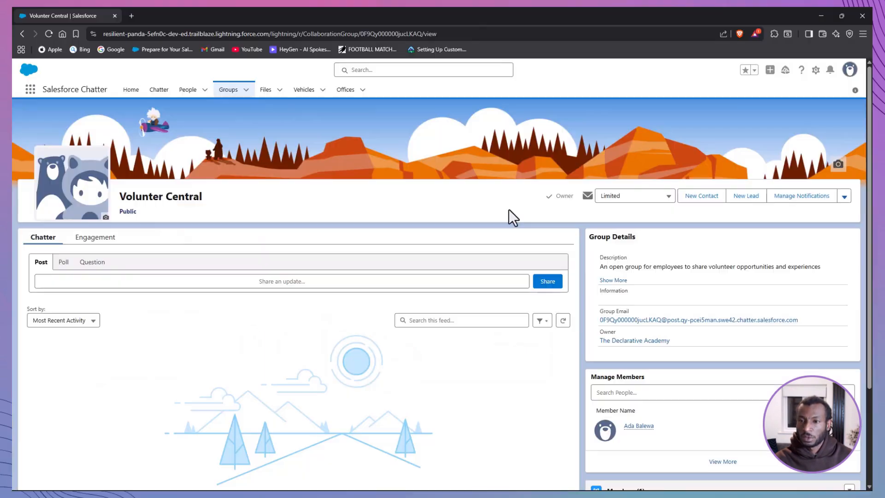
Start another group from the Groups list, set it to Private, and save to continue
click(227, 89)
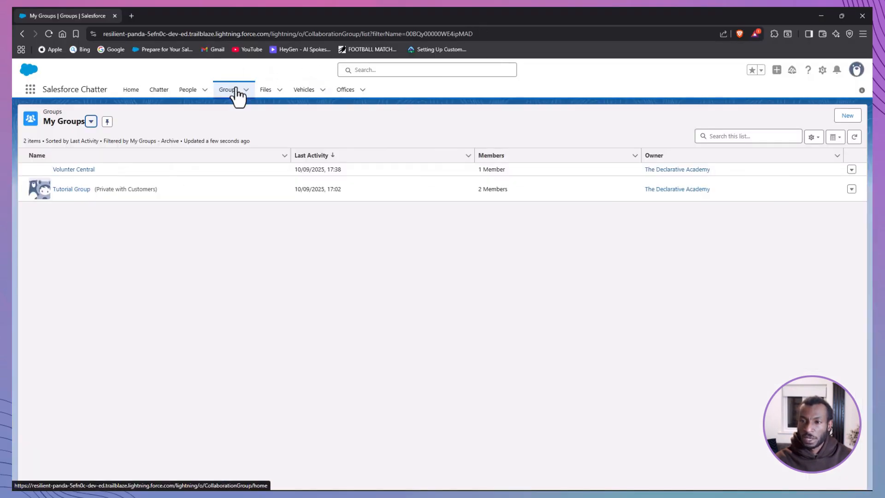
click(846, 116)
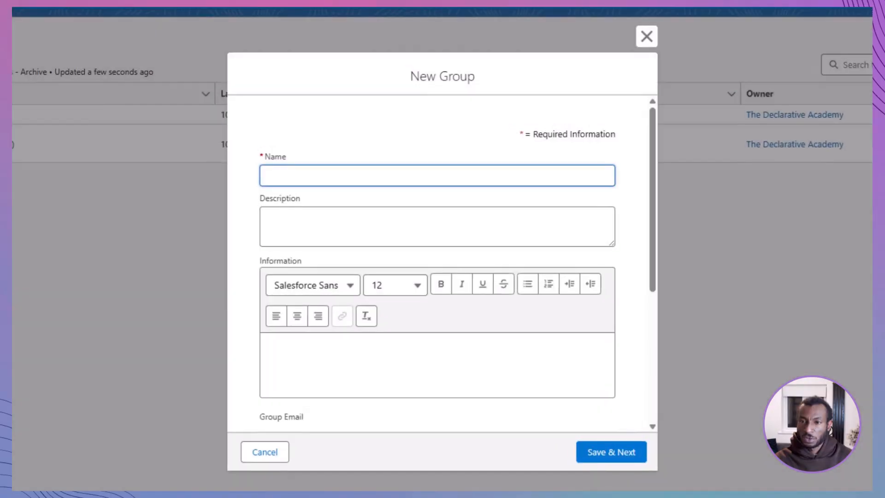
scroll(down, 3)
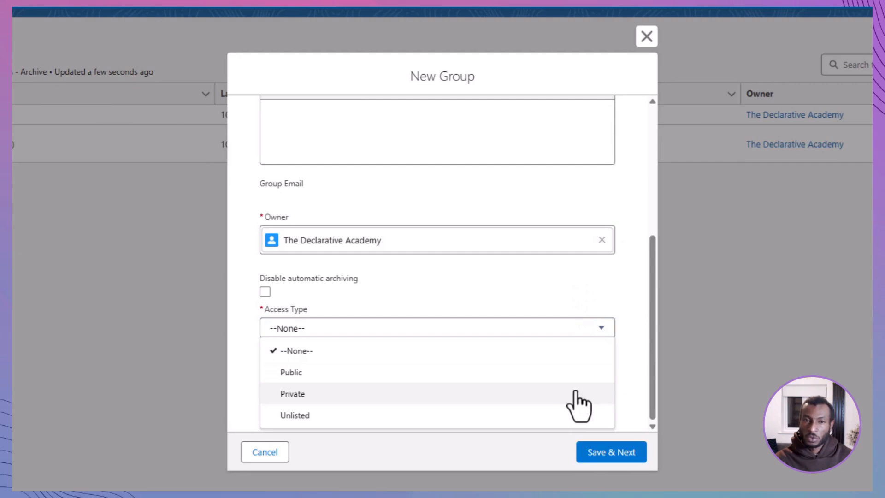
click(291, 393)
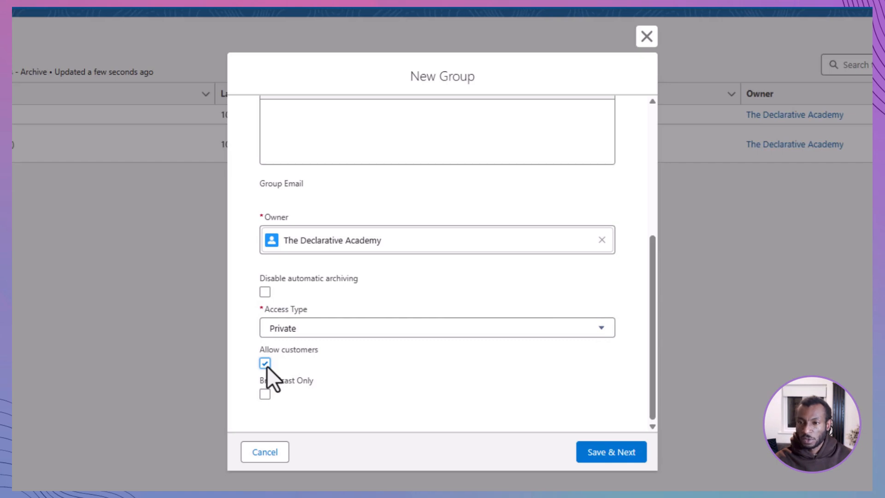
mouse_move(499, 437)
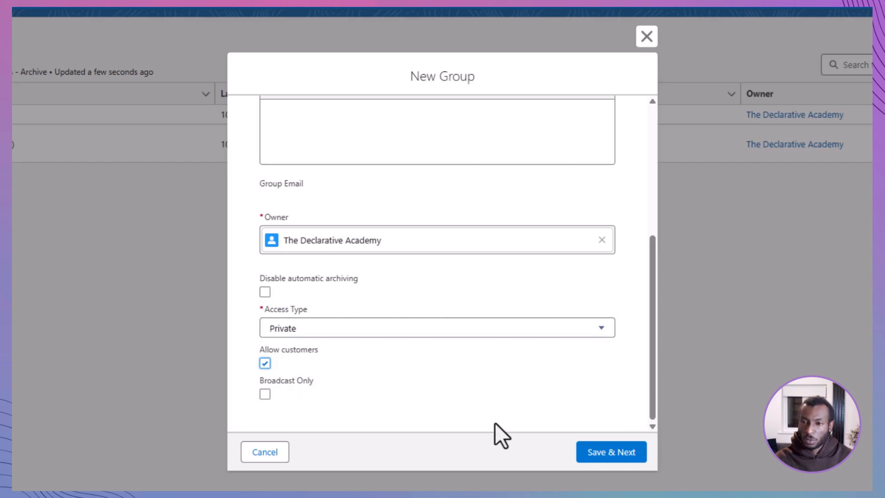
click(610, 451)
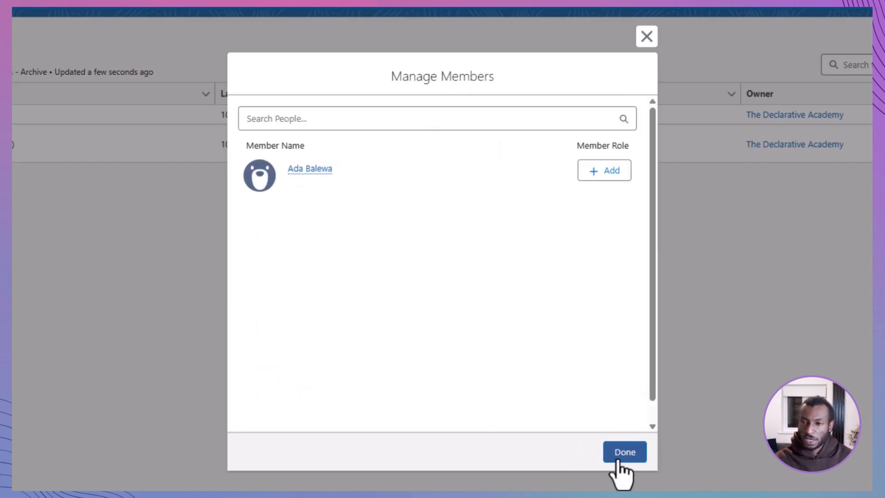
Finish the members step so the private group's page shows
click(624, 451)
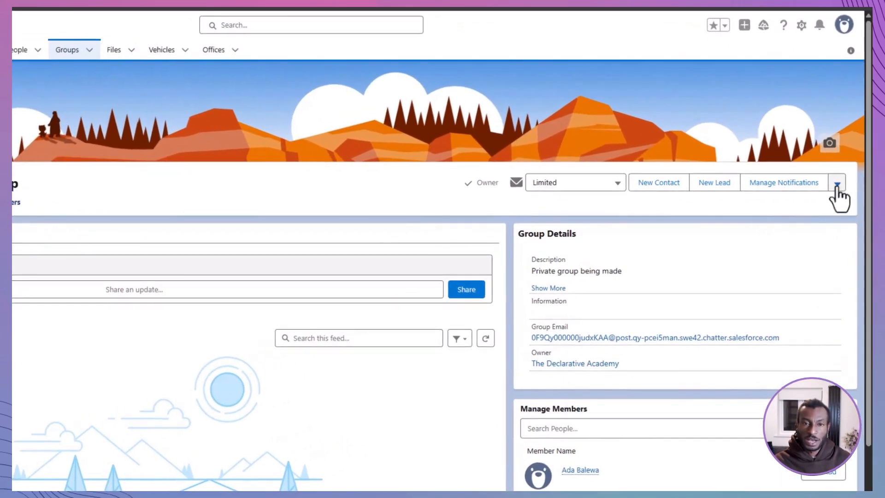
click(836, 183)
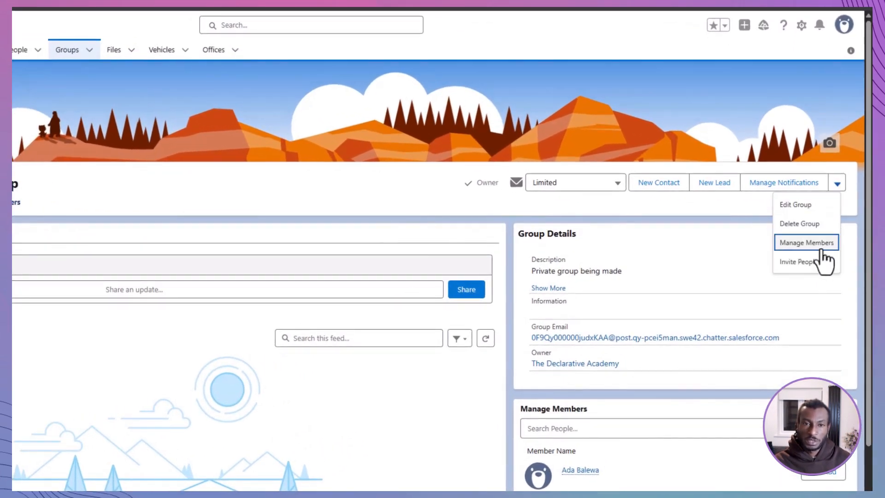
click(805, 243)
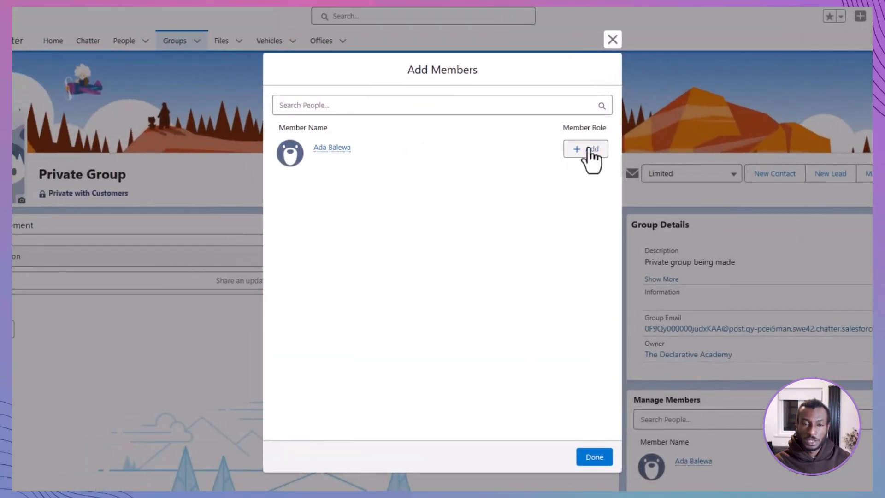
text(noah)
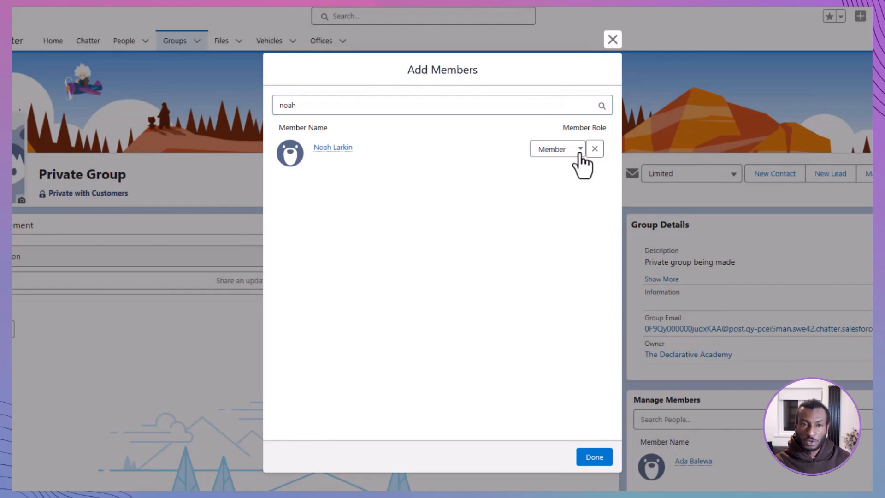
click(575, 149)
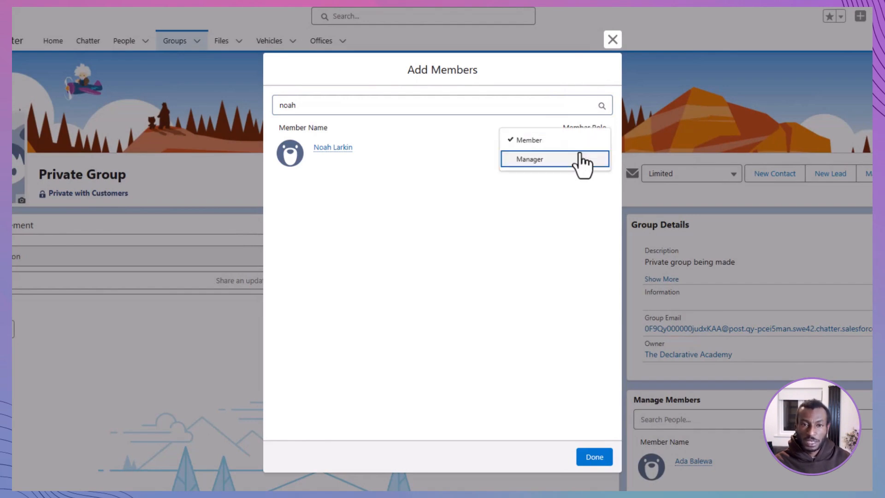
click(528, 159)
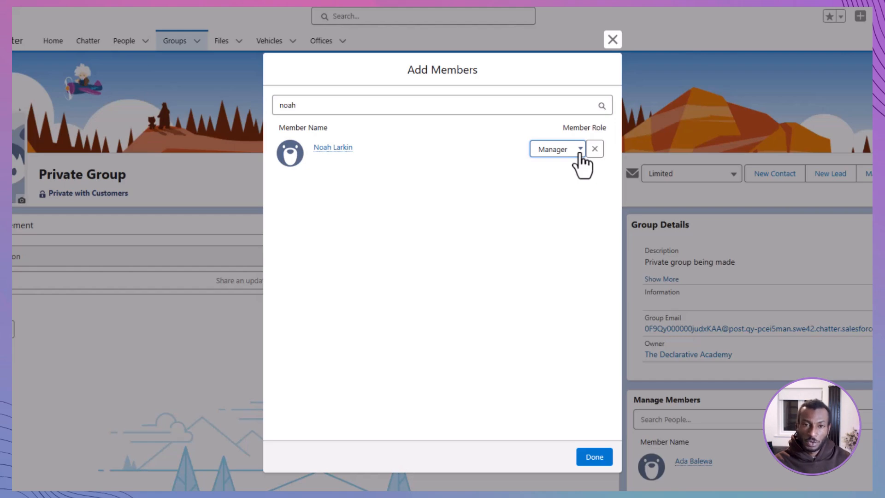
click(593, 456)
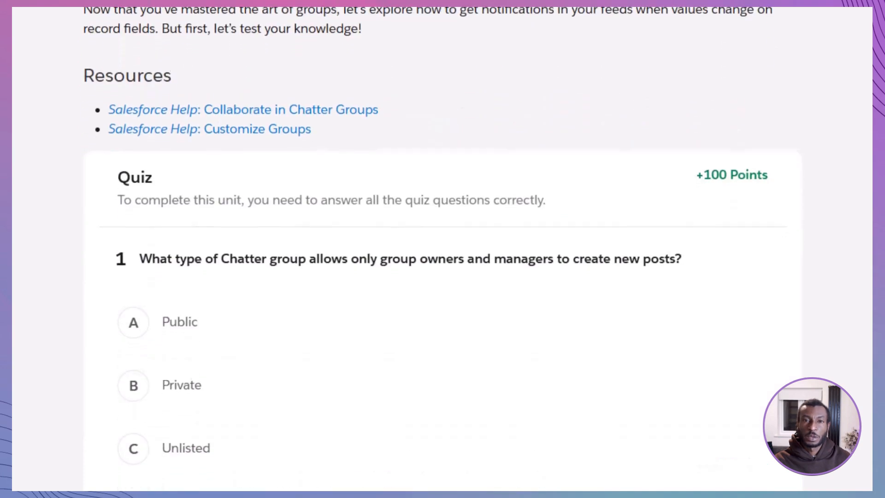
Answer quiz question 1 with Broadcast and question 2 with Engagement tab
scroll(down, 3)
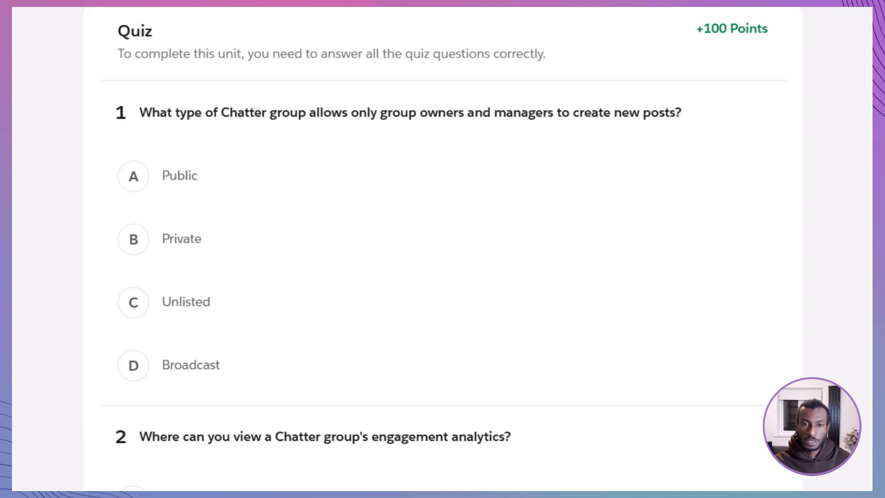
click(175, 301)
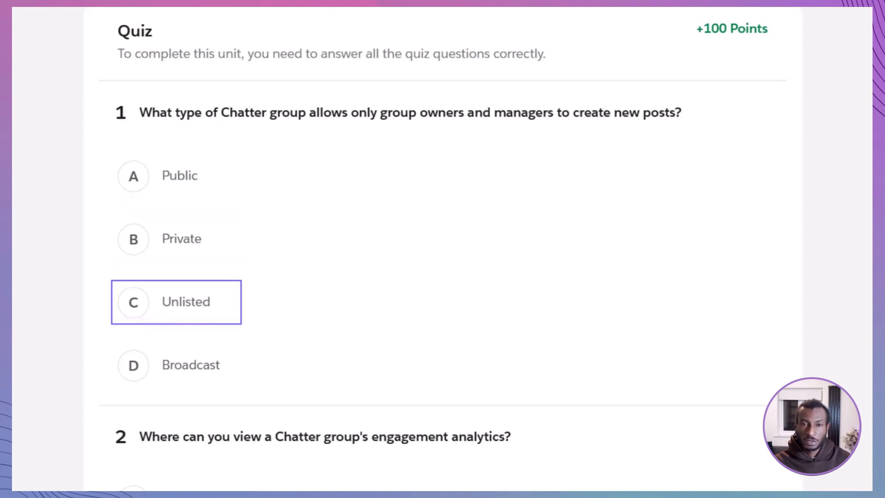
click(176, 365)
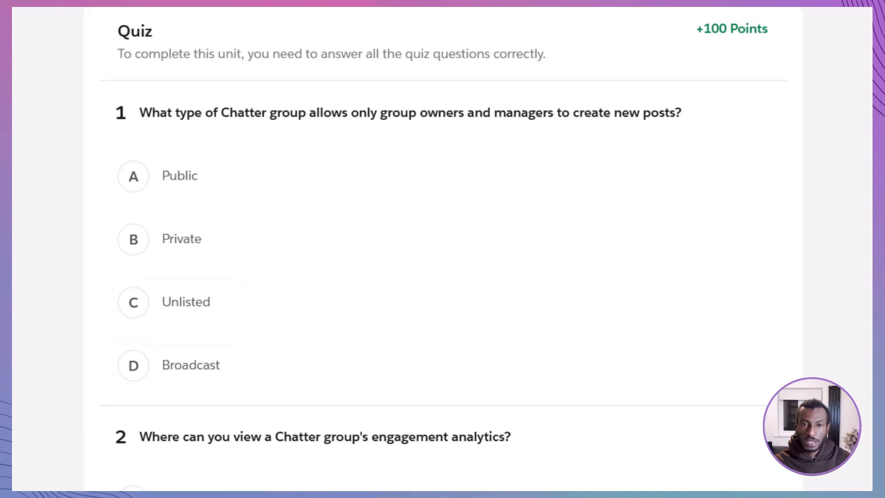
click(132, 365)
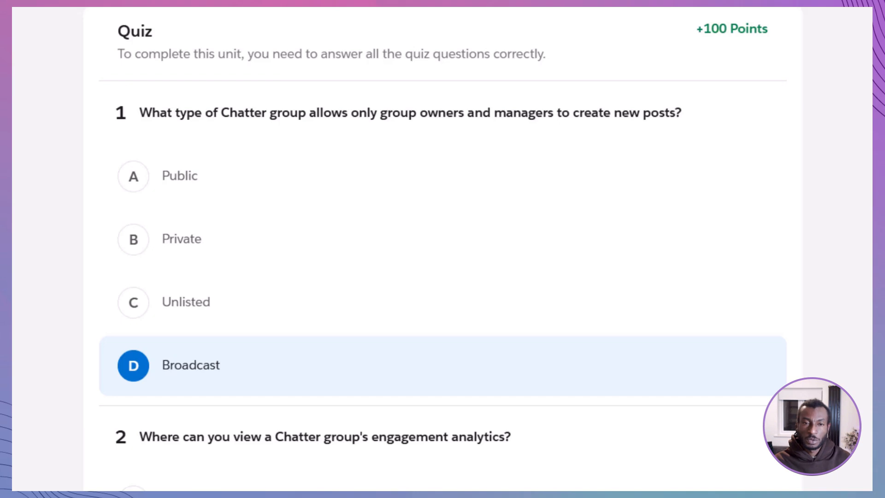
scroll(down, 3)
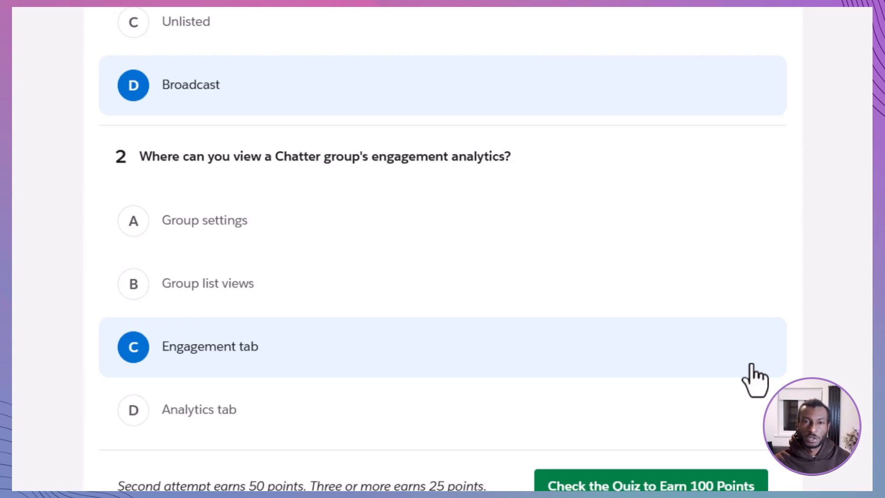
mouse_move(782, 372)
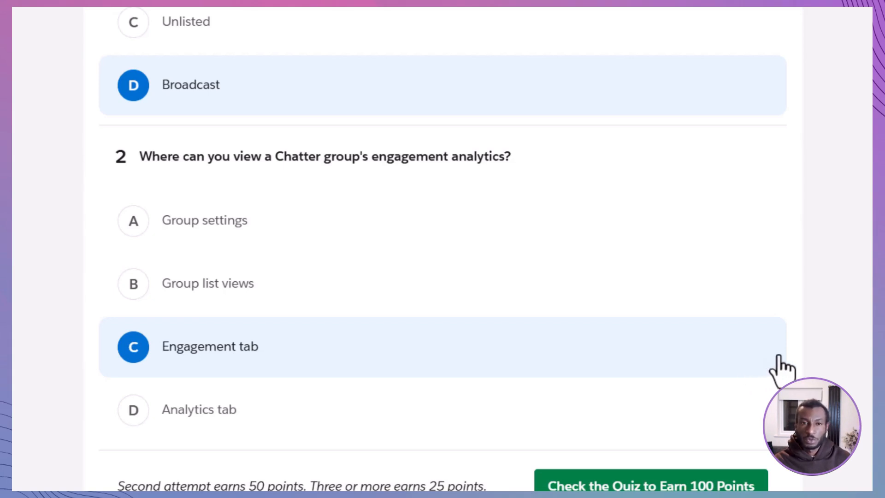
scroll(up, 3)
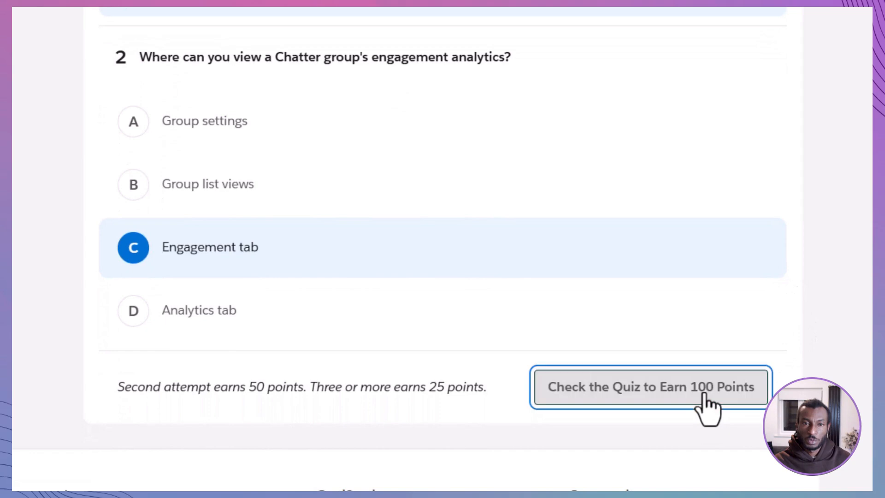
Check the quiz for 100 points and close the Nice Work screen
click(649, 386)
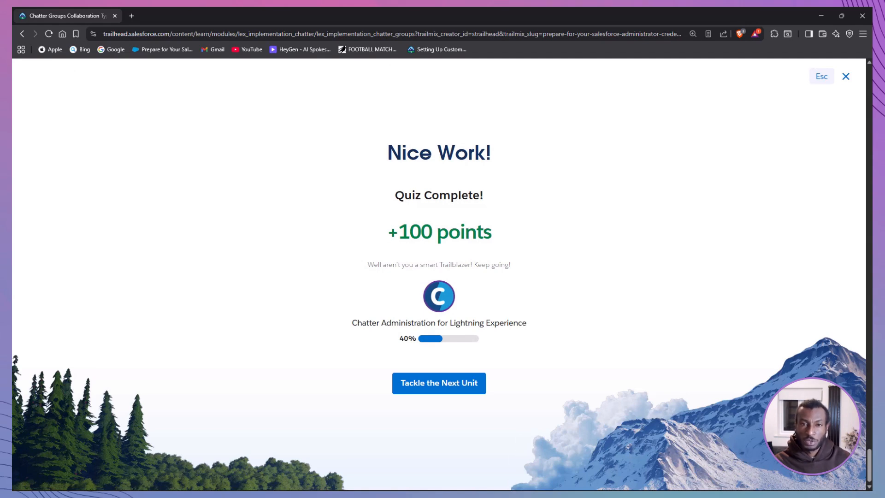
click(438, 383)
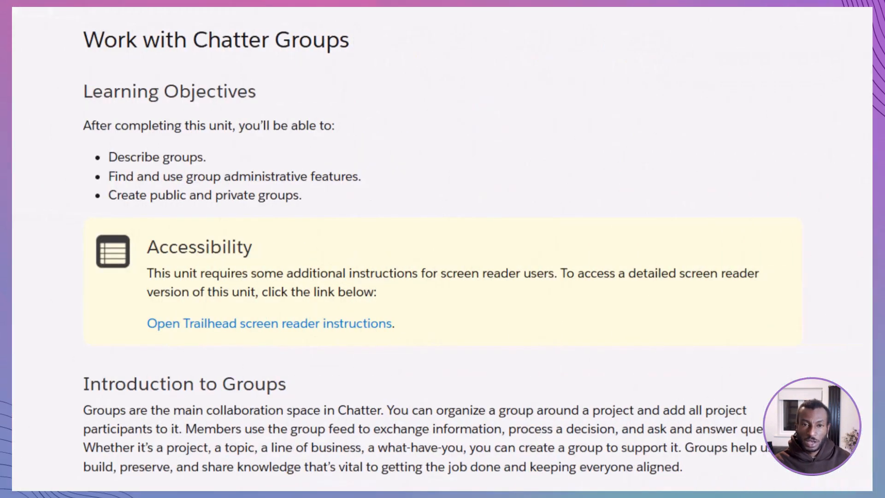